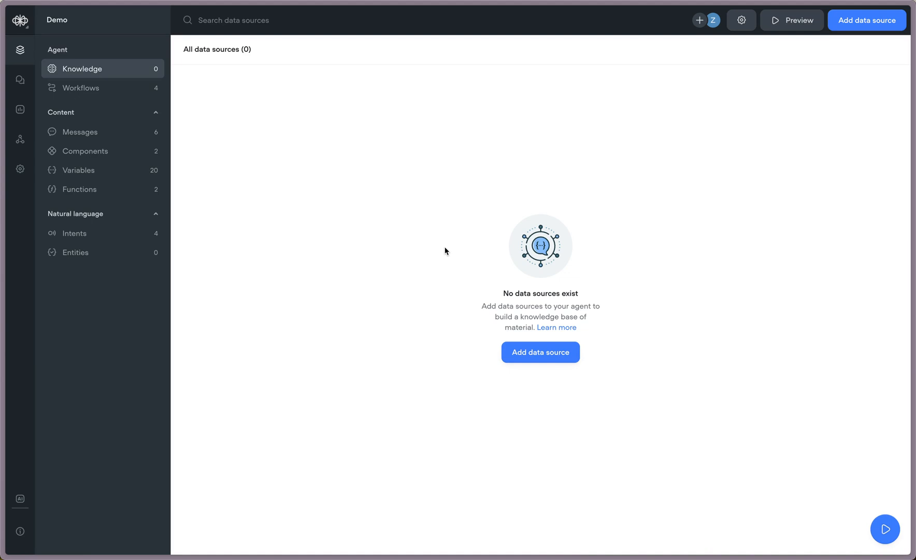
mouse_move(450, 278)
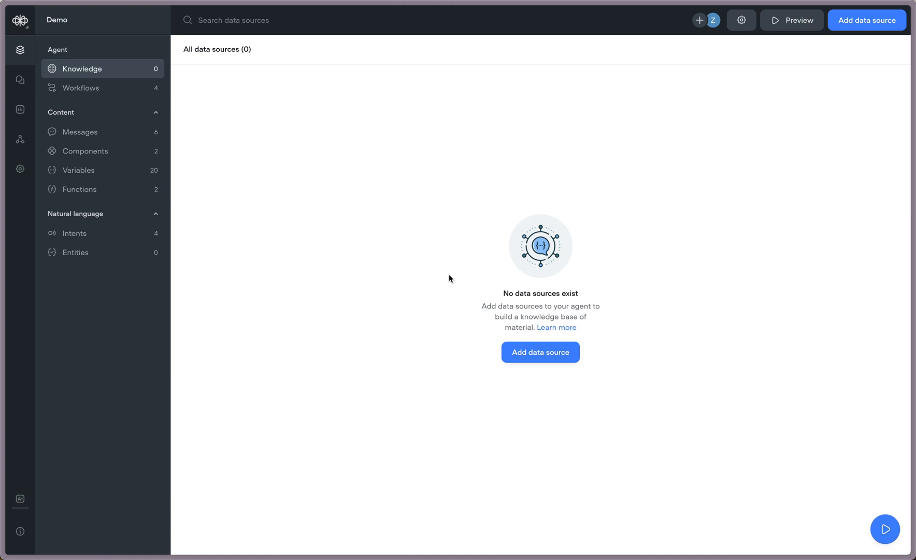
mouse_move(342, 264)
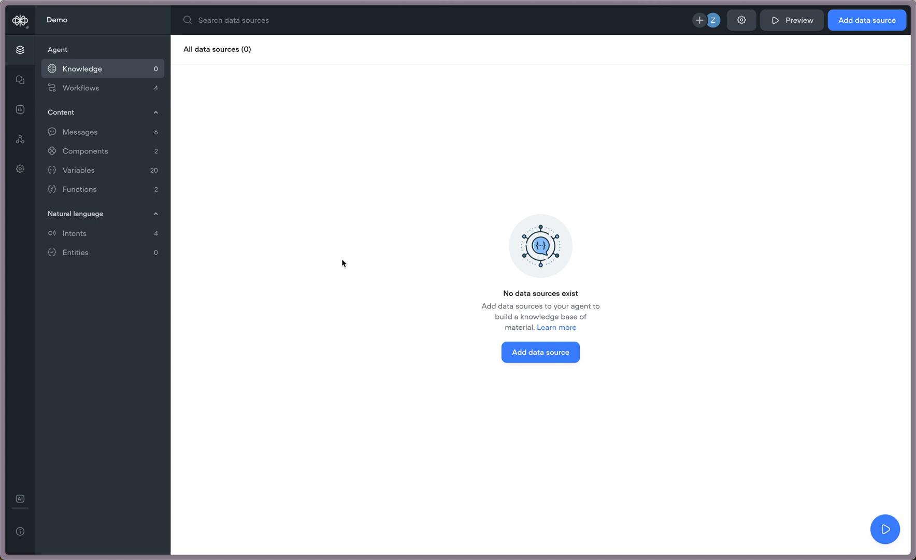
mouse_move(259, 255)
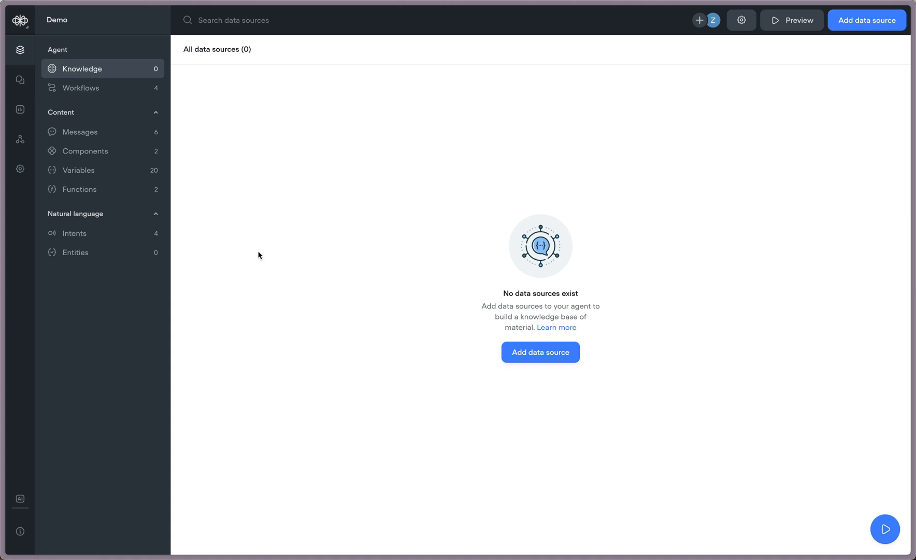
mouse_move(26, 201)
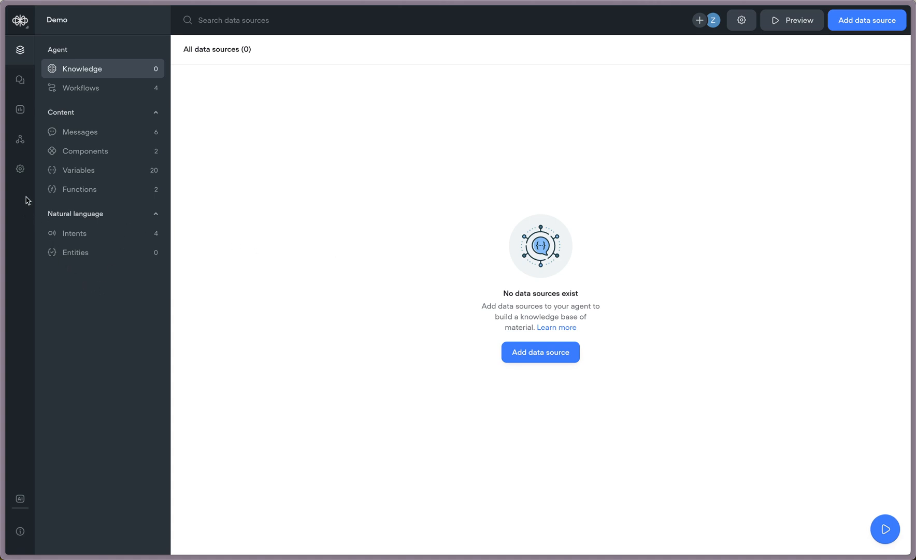
Show the Demo agent's Secrets list with postkey, restricted_request_URL and auth_token.
left_click(19, 169)
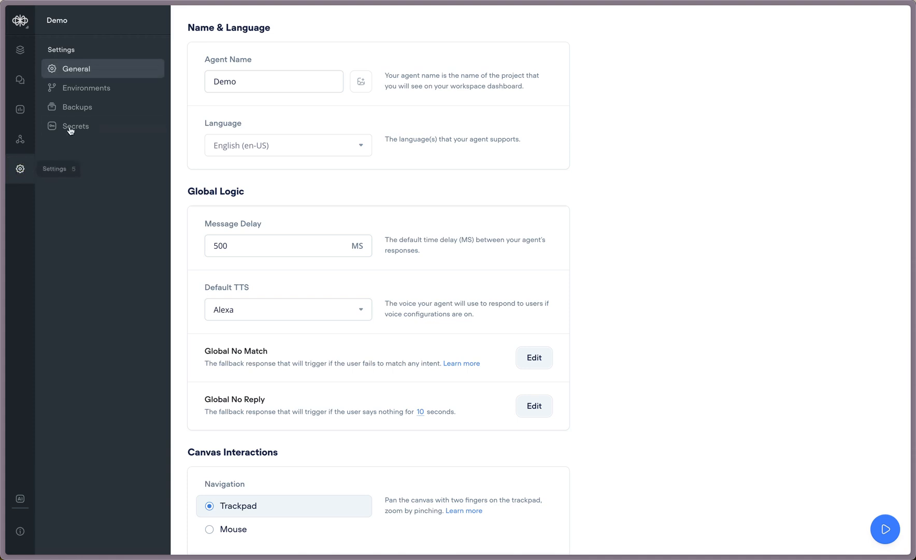
left_click(77, 126)
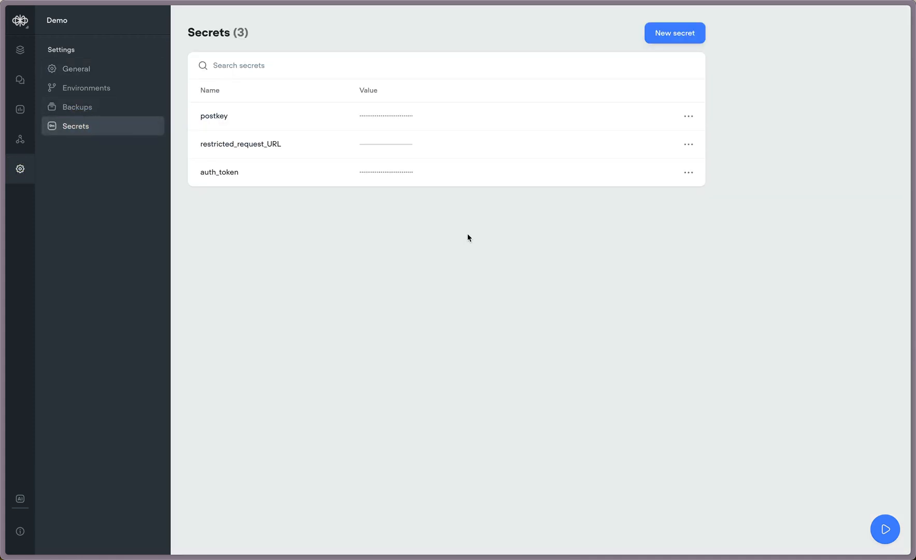
mouse_move(467, 239)
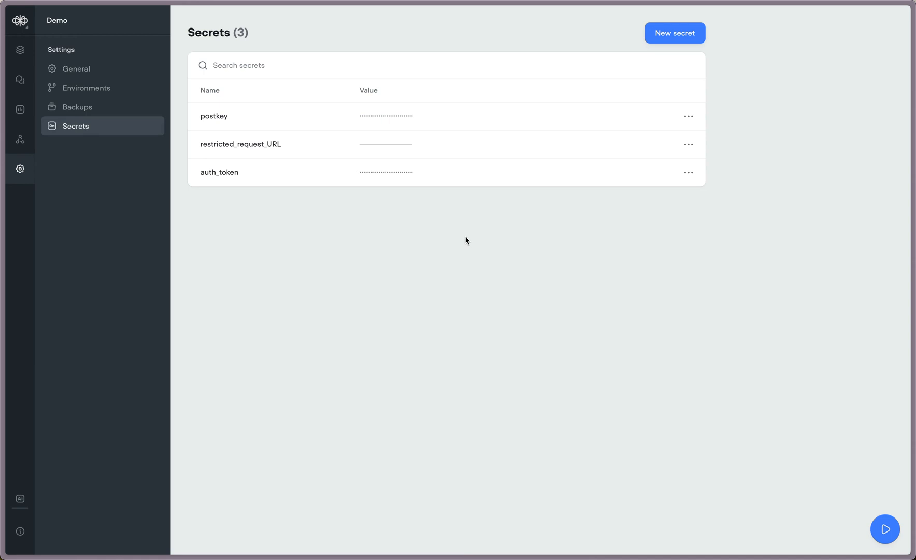
mouse_move(510, 153)
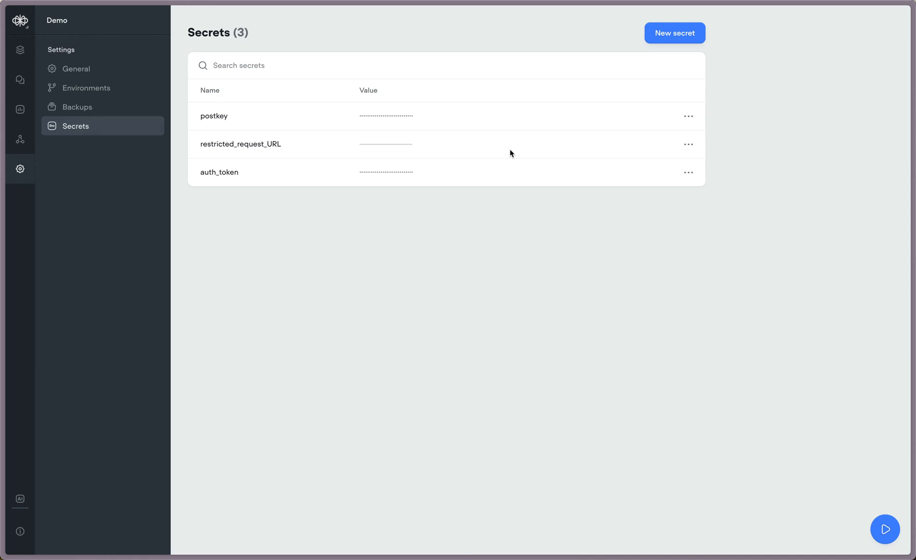
mouse_move(674, 32)
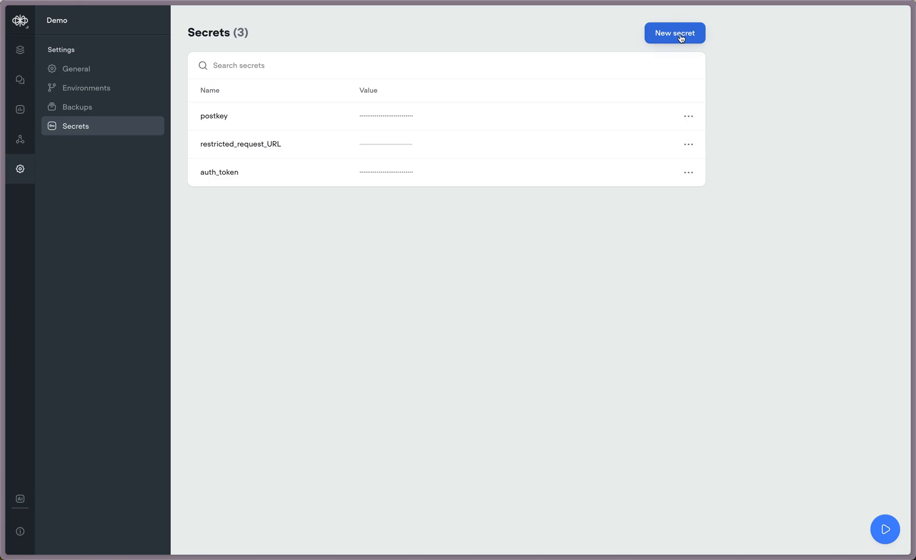
left_click(674, 33)
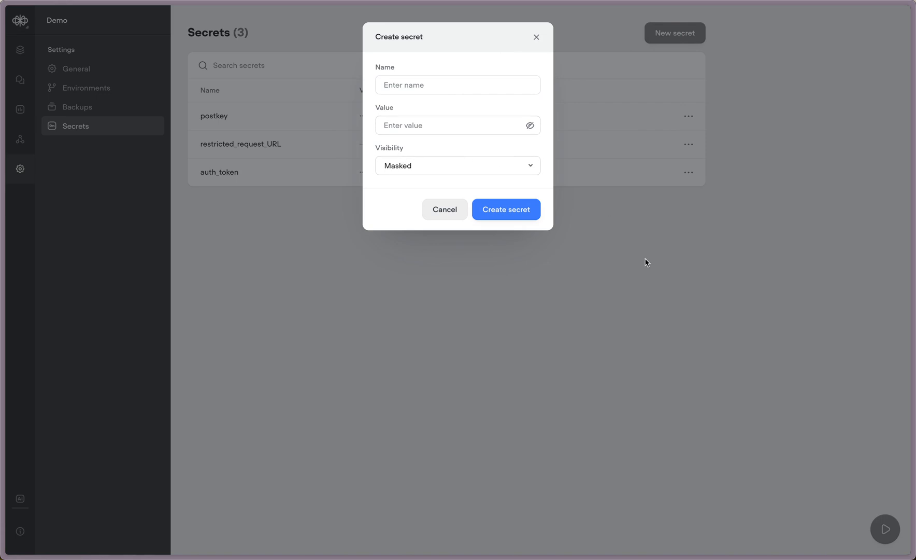
left_click(457, 165)
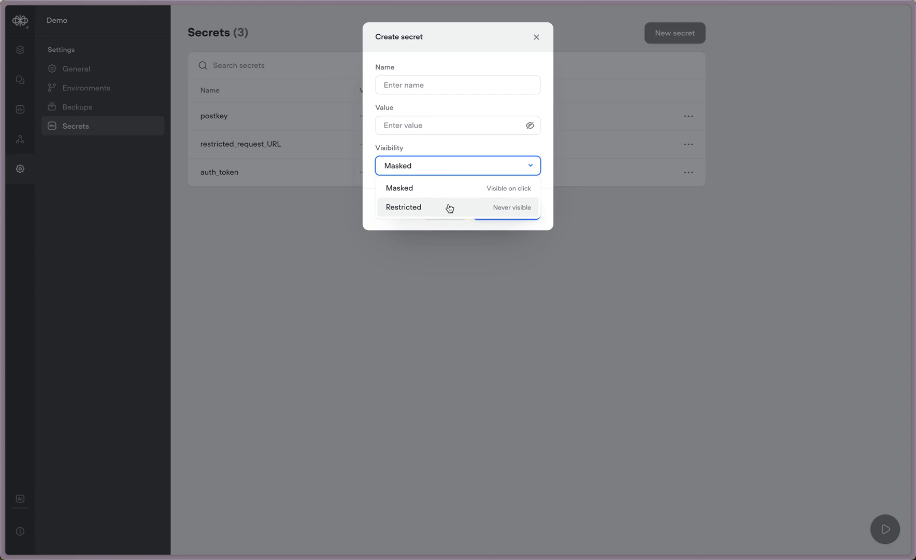
mouse_move(481, 220)
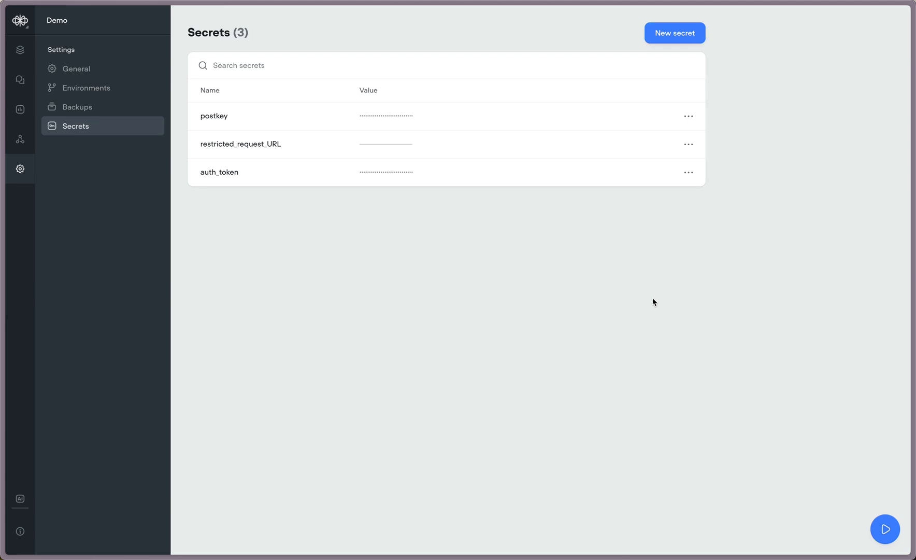
mouse_move(652, 309)
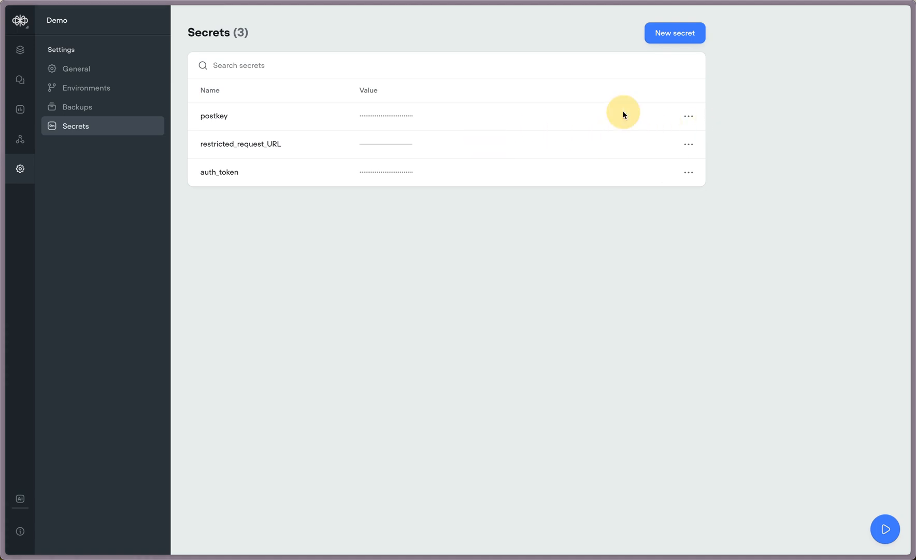
Leave settings and go back to the Demo agent's empty Knowledge data sources page.
left_click(688, 115)
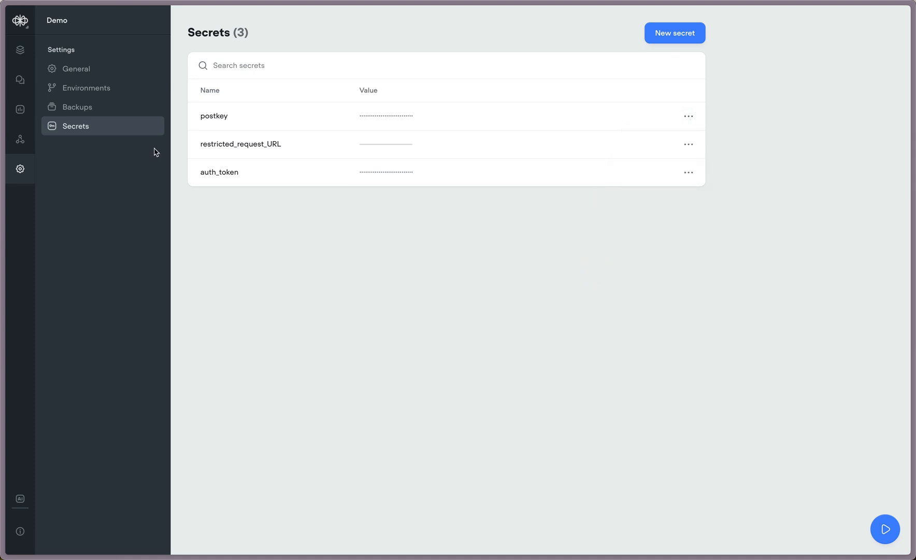
left_click(20, 49)
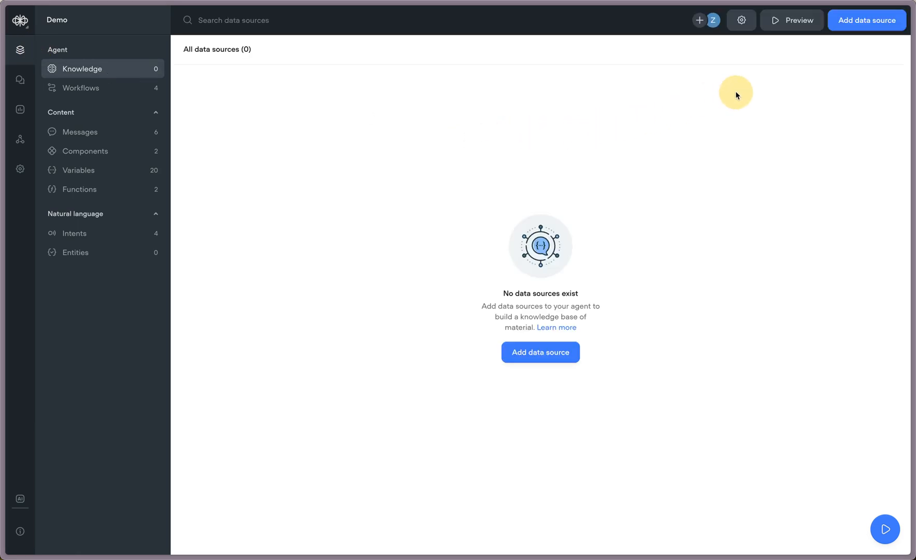
mouse_move(81, 87)
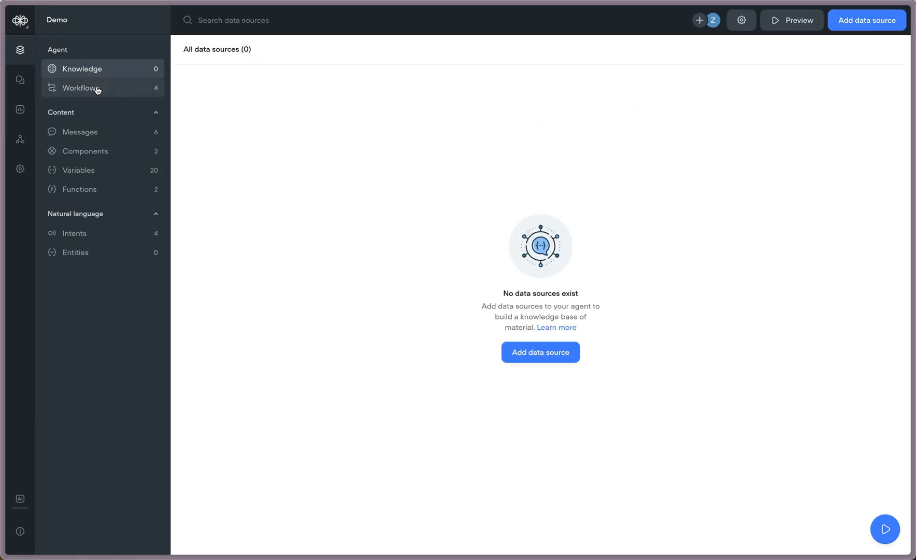
Open the Home workflow and browse secrets for the Fetch user information apikey input, leaving it unset.
left_click(82, 87)
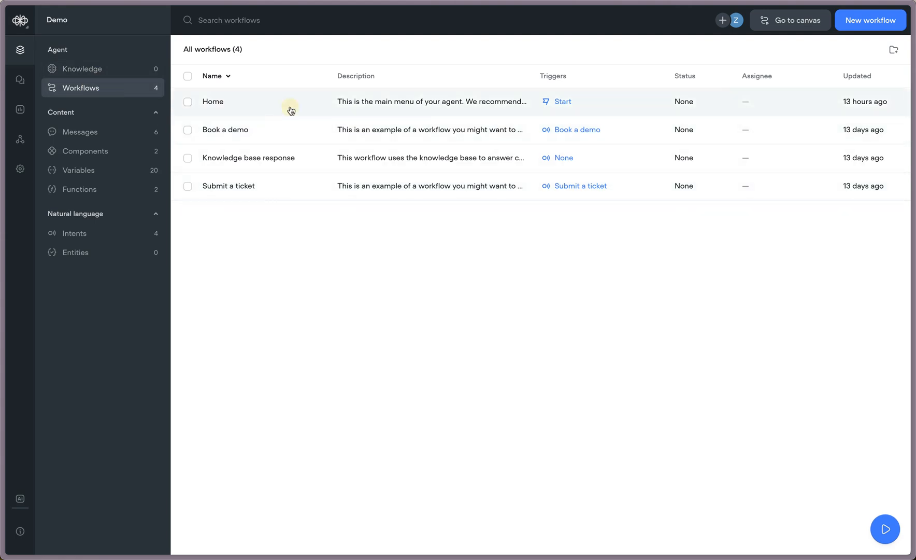
left_click(212, 101)
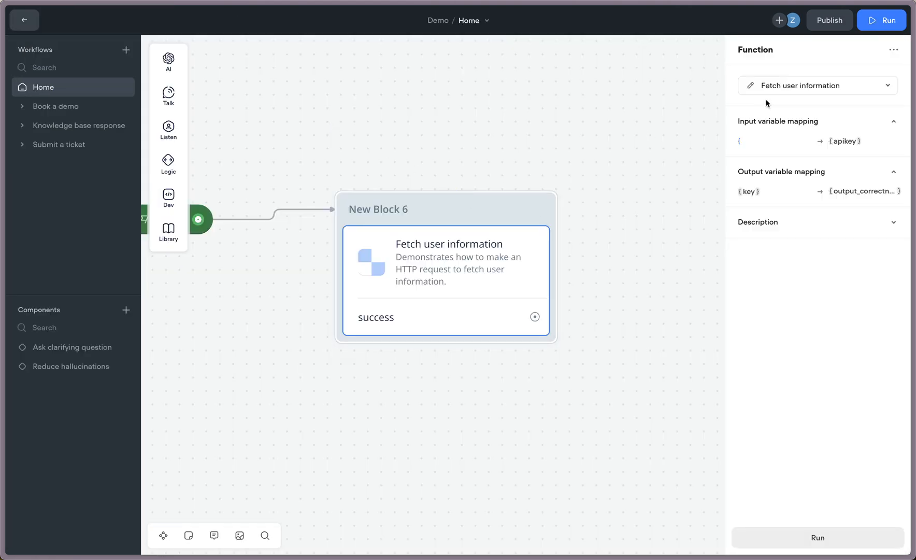
left_click(754, 141)
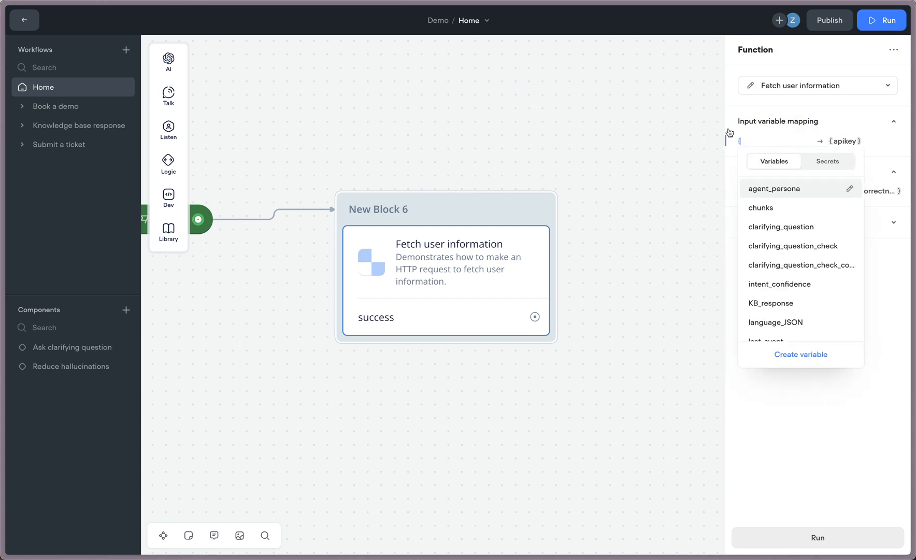
mouse_move(828, 162)
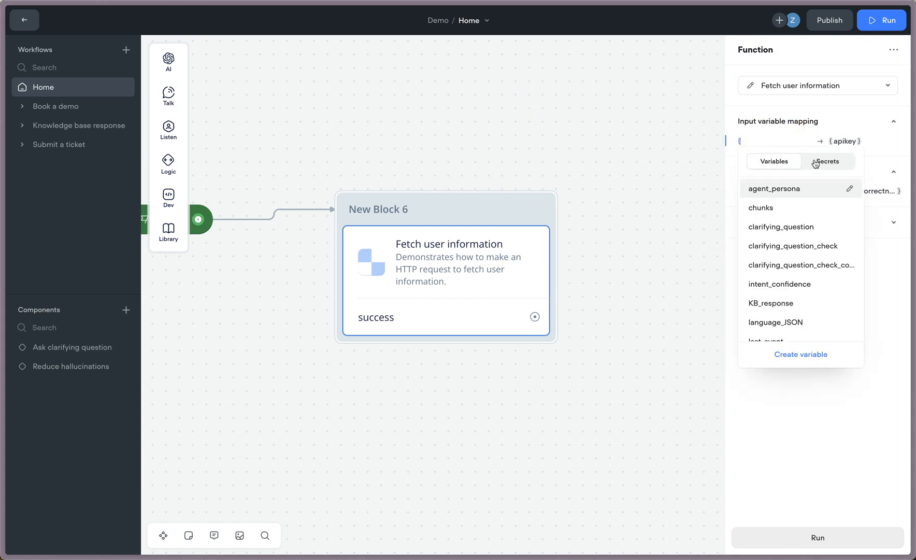
left_click(774, 161)
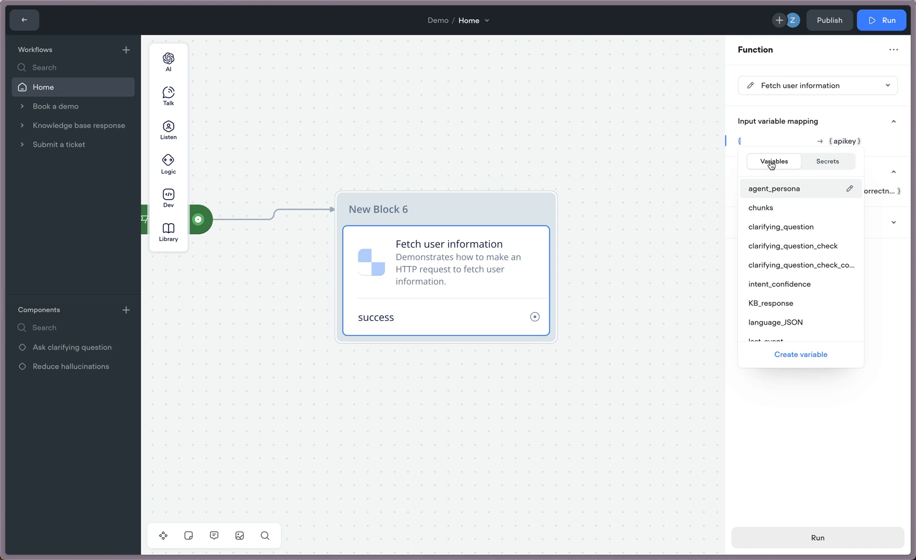
left_click(827, 161)
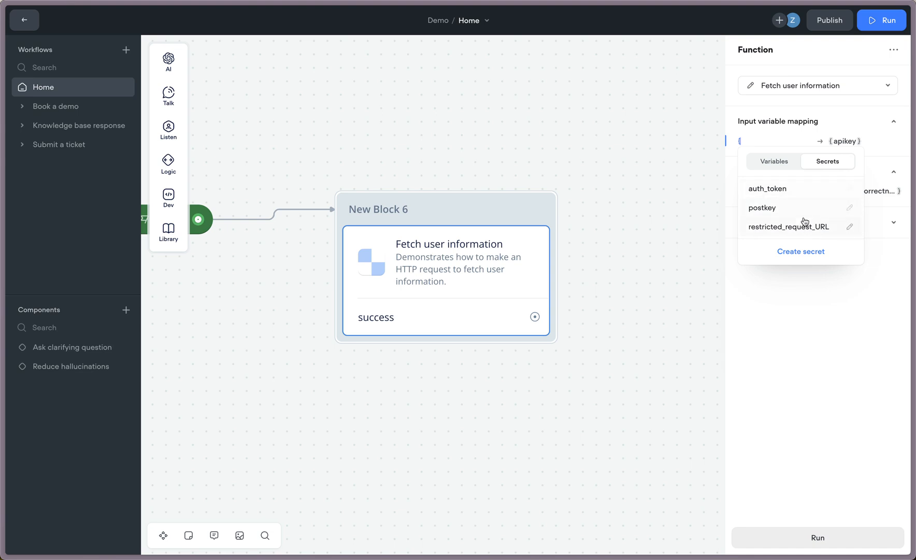
left_click(636, 176)
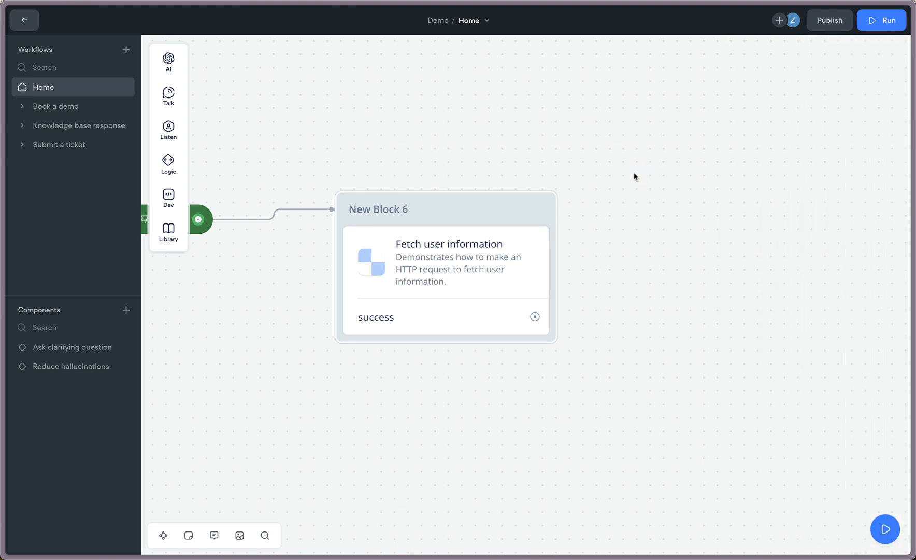
mouse_move(168, 165)
type("{")
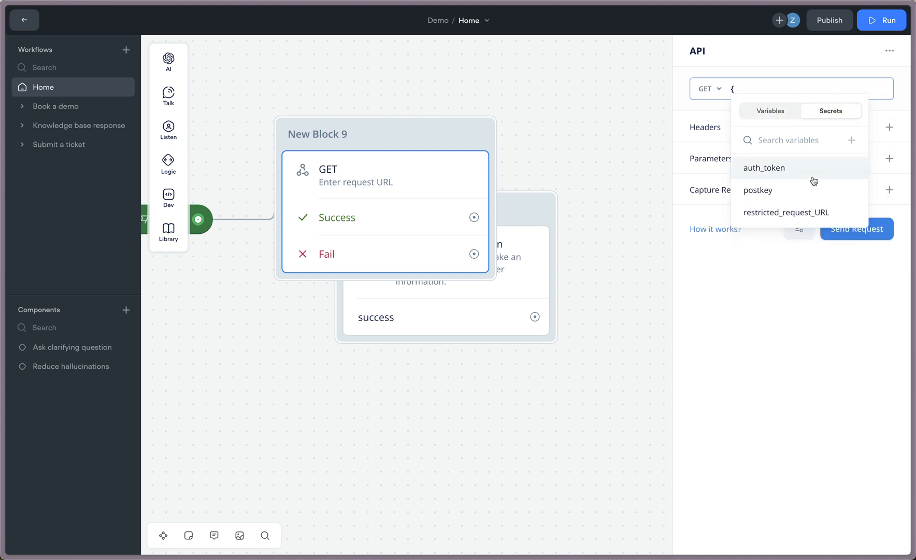
Dismiss the API step URL's secrets picker without choosing a secret.
left_click(576, 205)
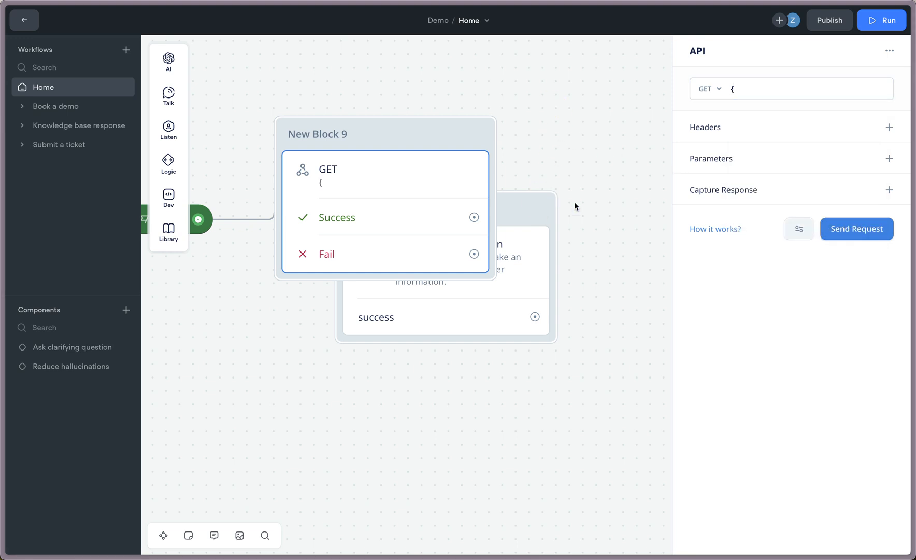
left_click(806, 88)
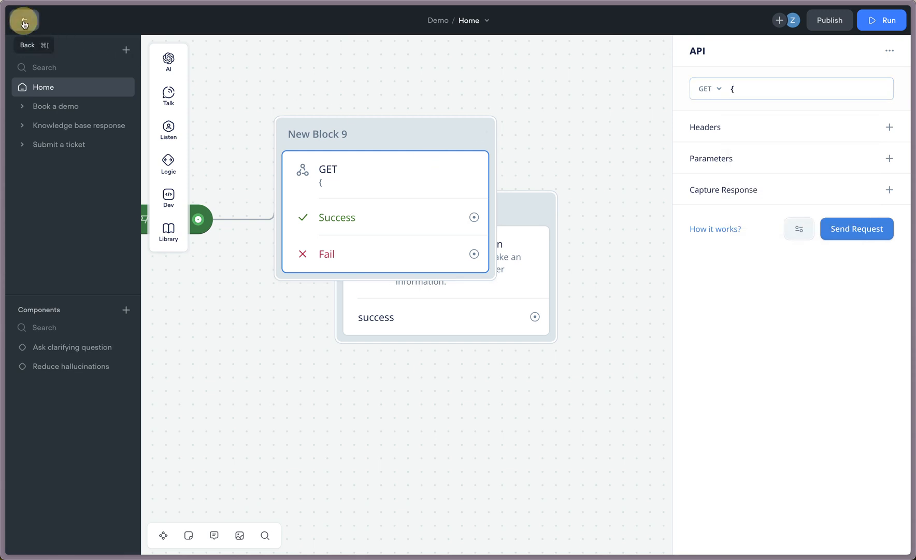
Go from the canvas to the Environments settings listing Production and Development.
left_click(23, 20)
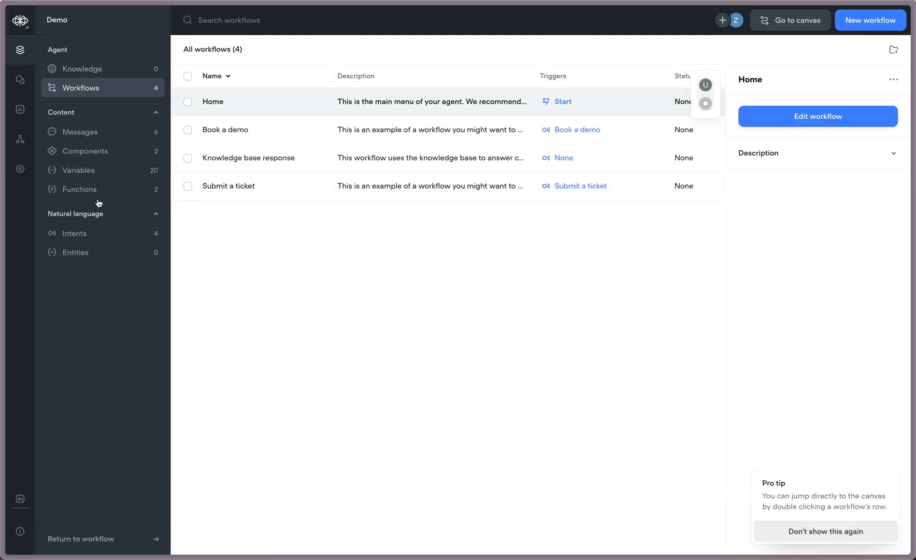
mouse_move(96, 239)
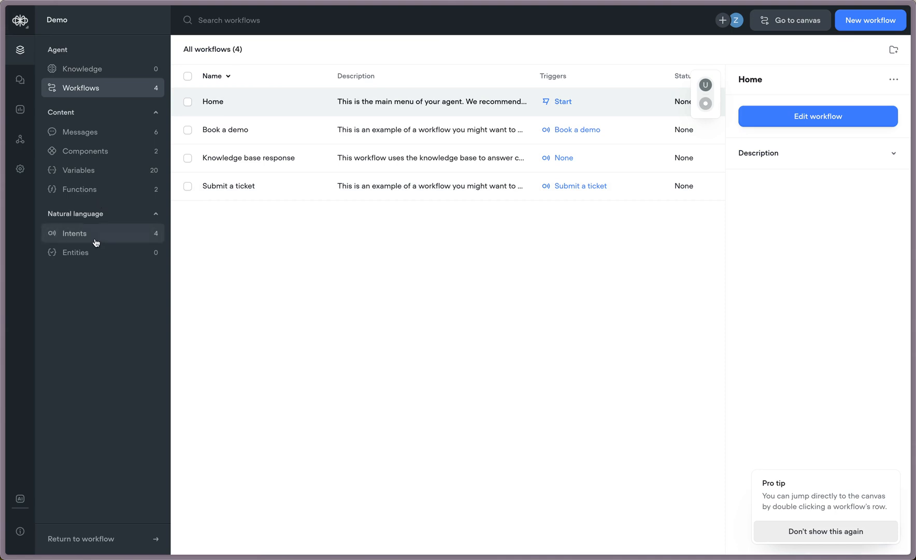
left_click(19, 169)
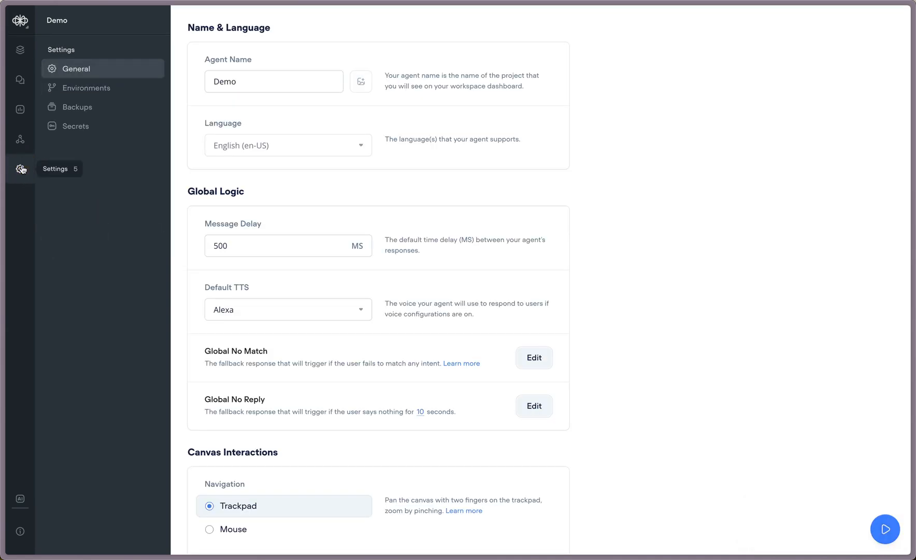
left_click(87, 88)
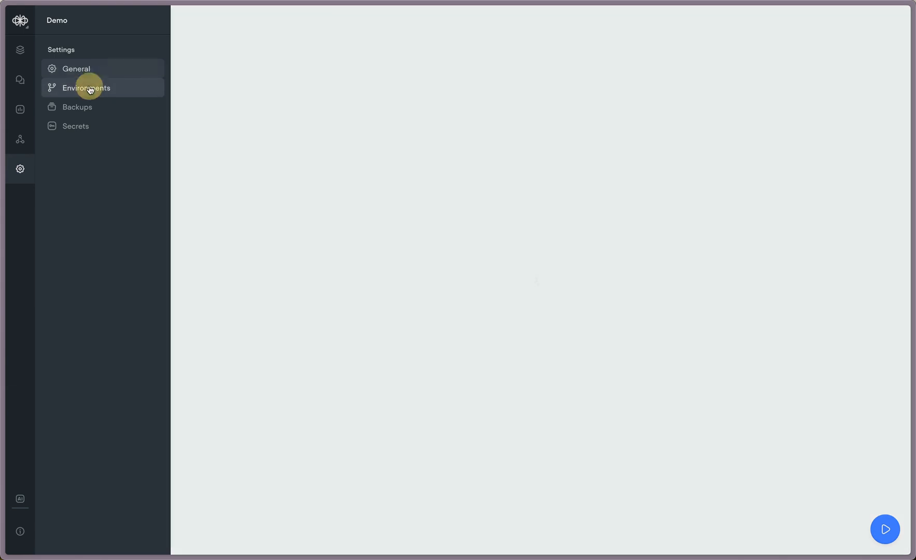
left_click(87, 87)
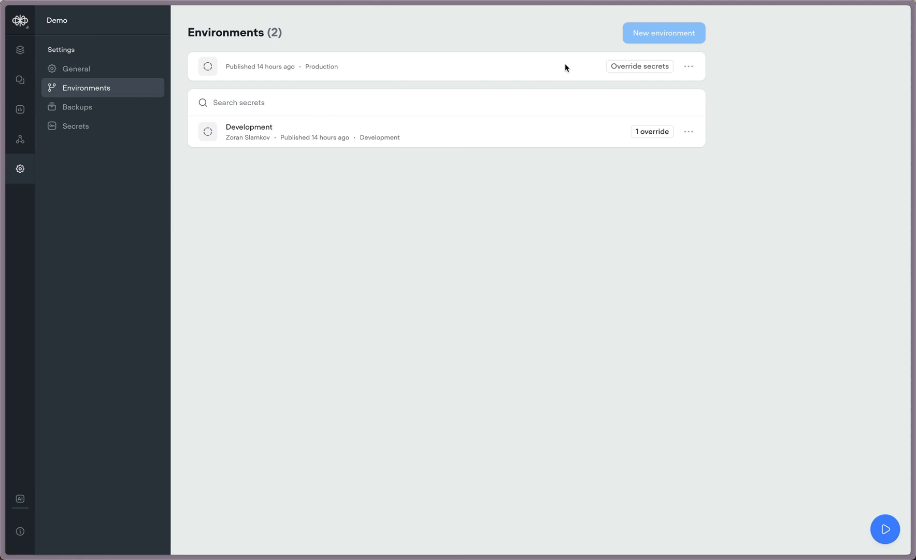
mouse_move(665, 228)
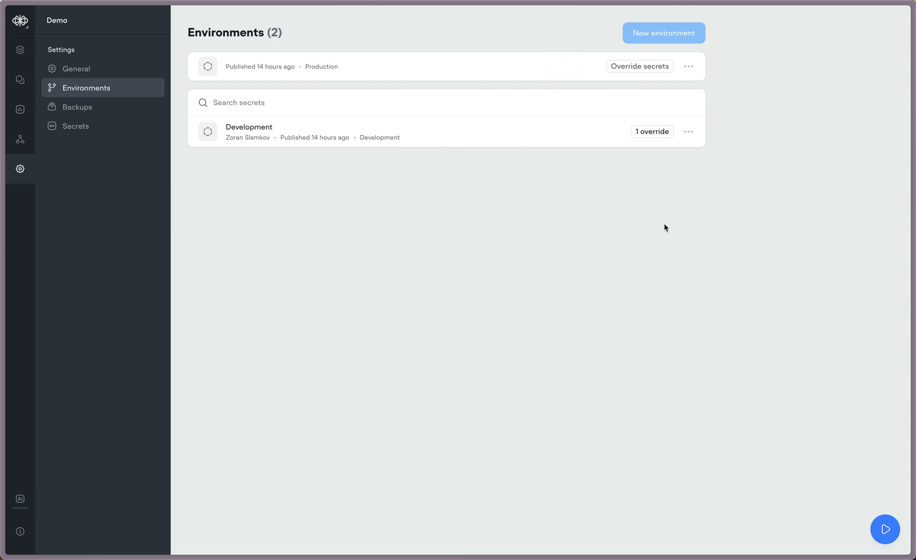
mouse_move(592, 93)
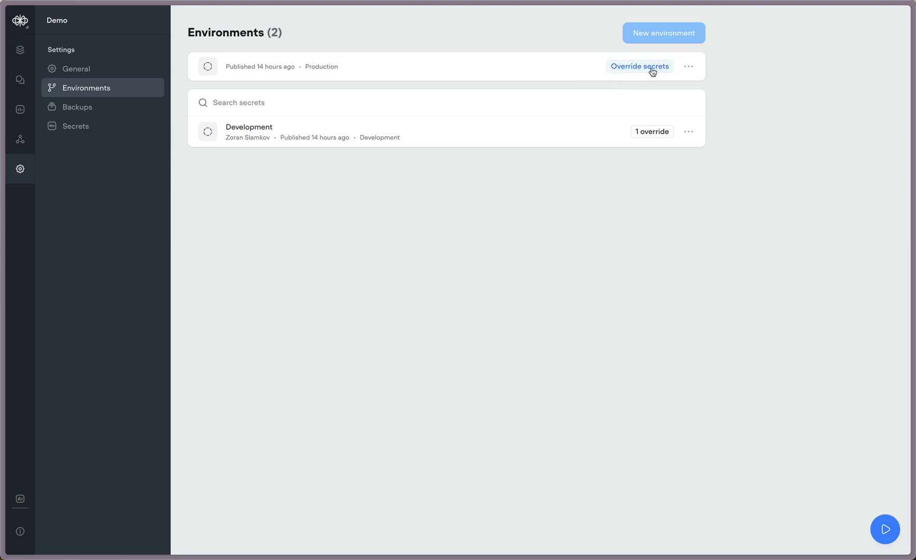
left_click(639, 65)
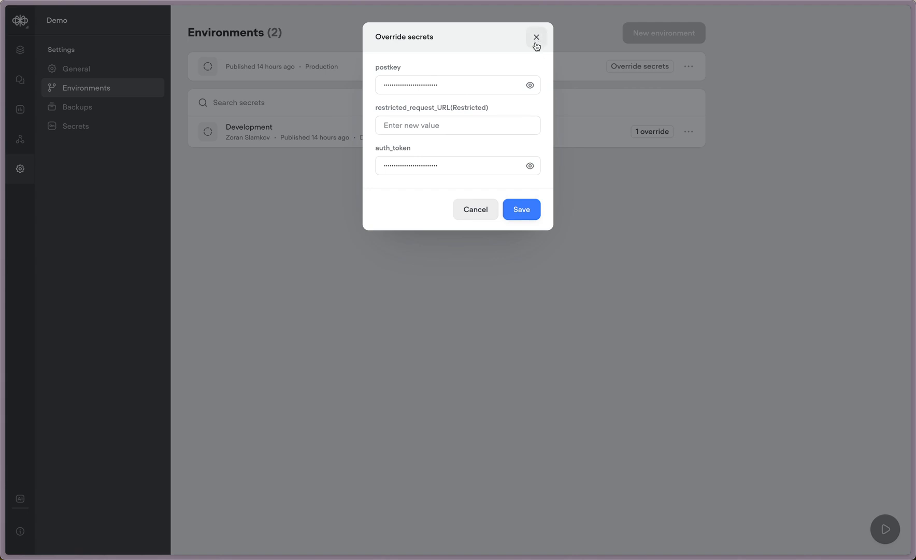
left_click(535, 37)
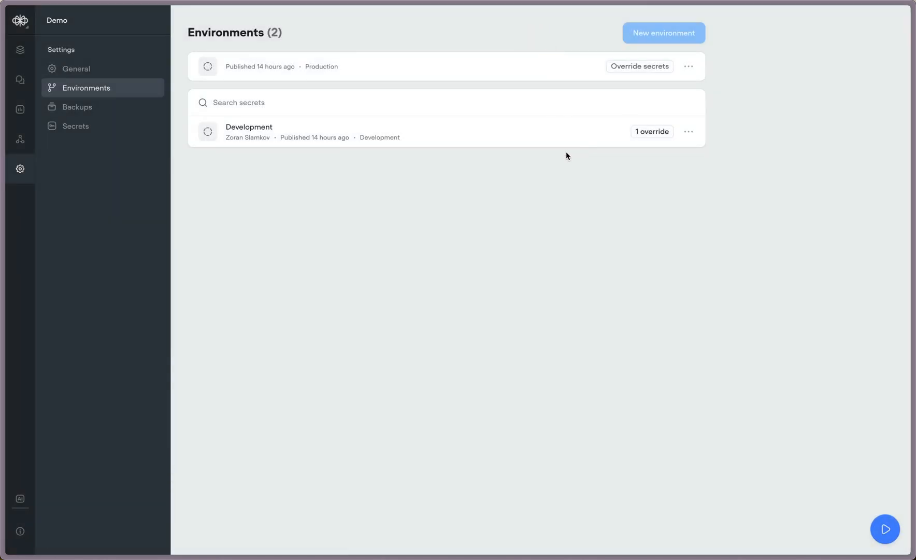
mouse_move(652, 132)
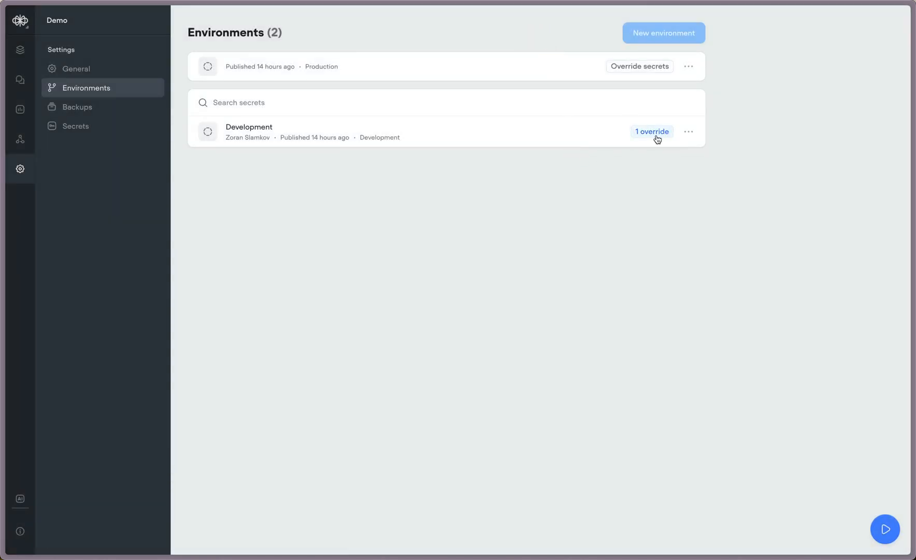
mouse_move(647, 136)
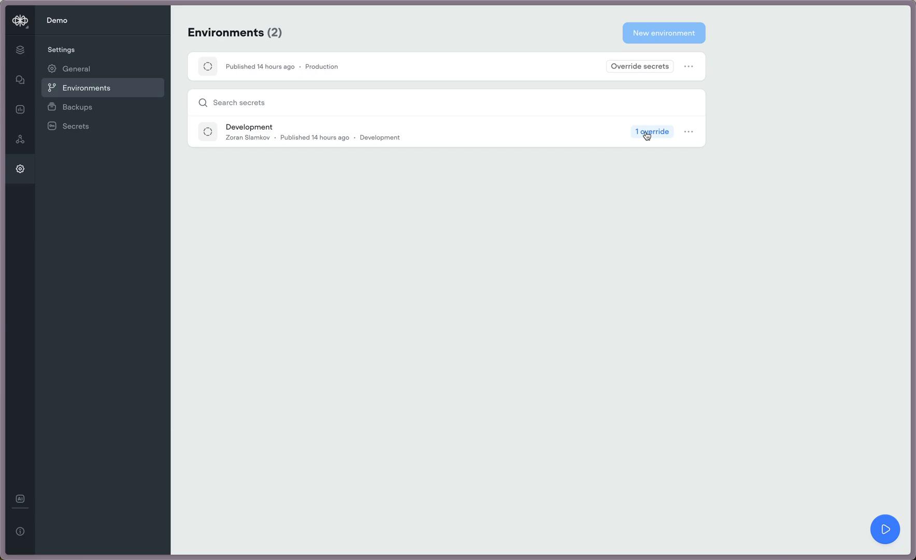
Reset Development's postkey secret override and save.
left_click(652, 131)
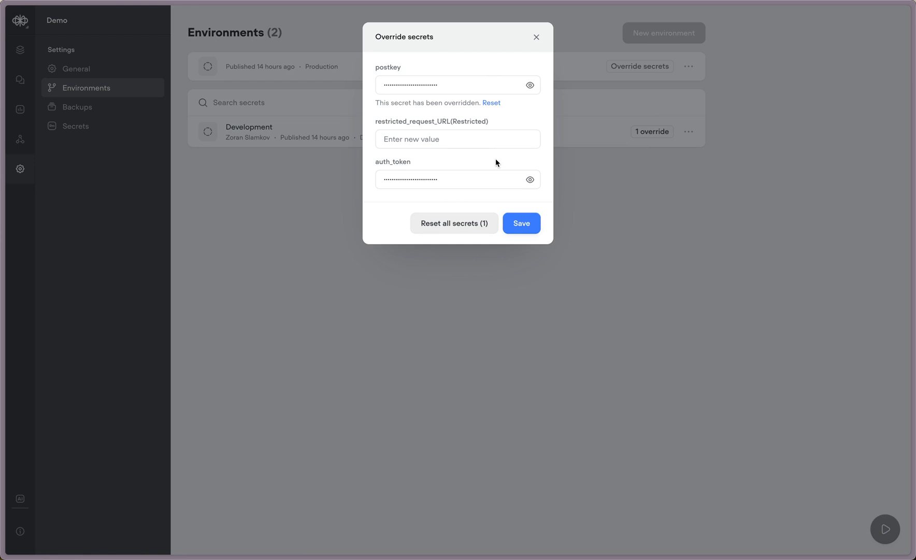
left_click(490, 102)
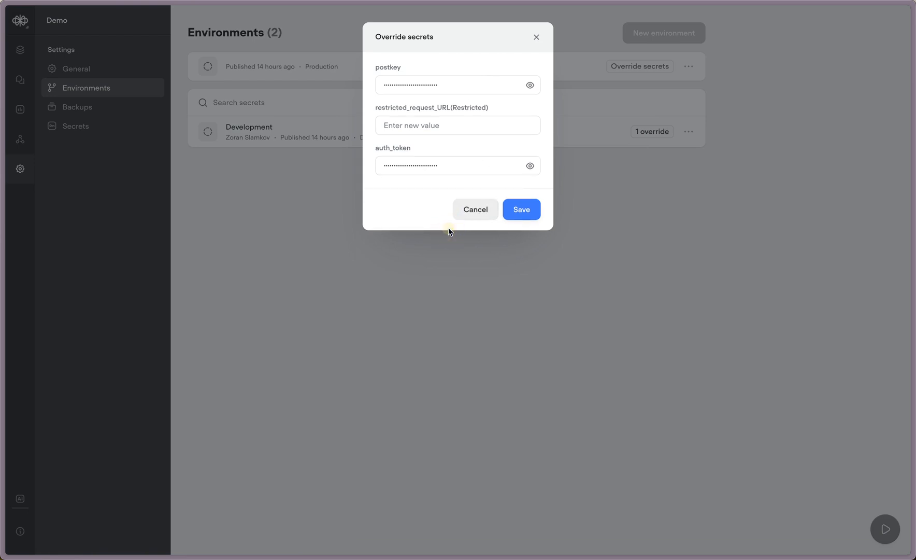
left_click(520, 209)
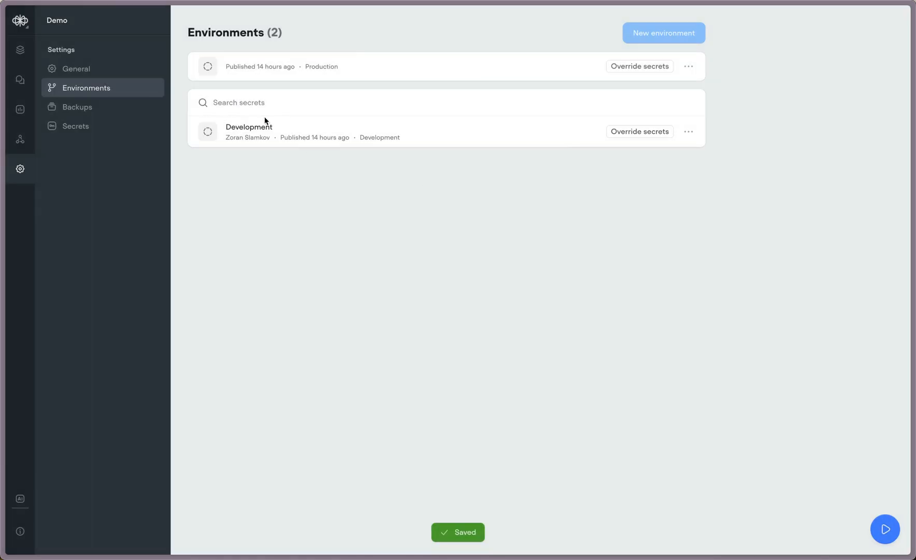